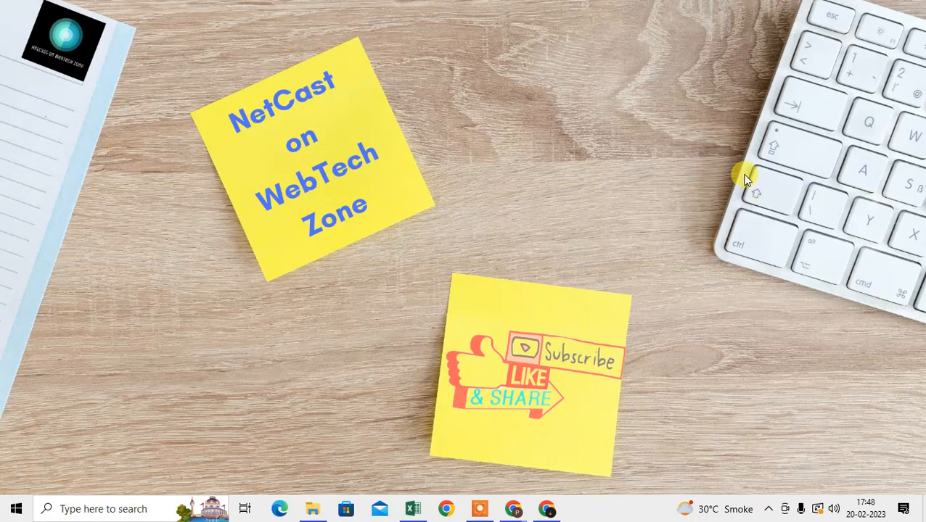
mouse_move(395, 65)
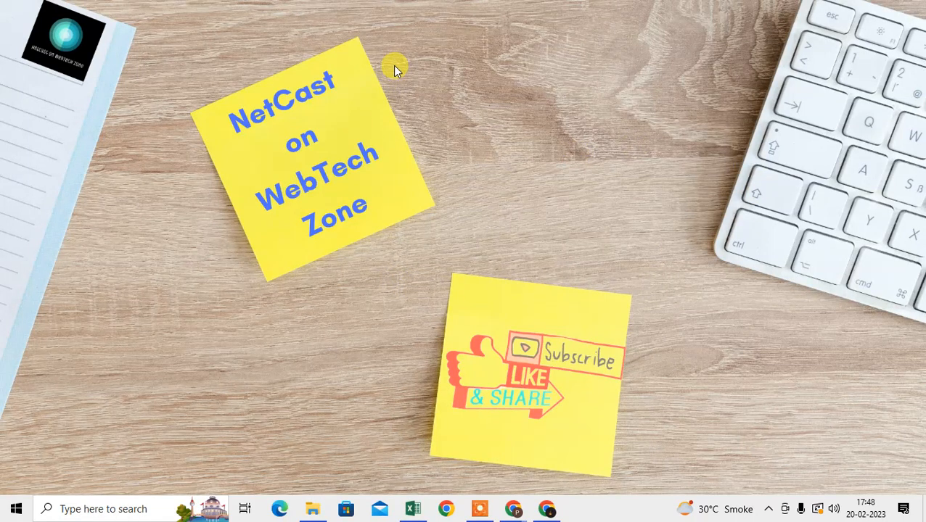
Step: From the new tab page, bring up Chrome's three-dot main menu
right_click(395, 65)
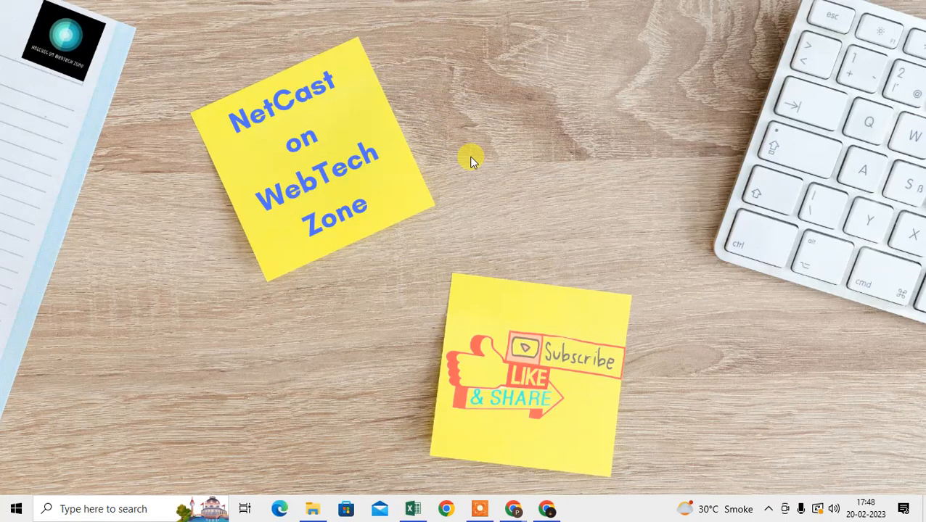
mouse_move(406, 75)
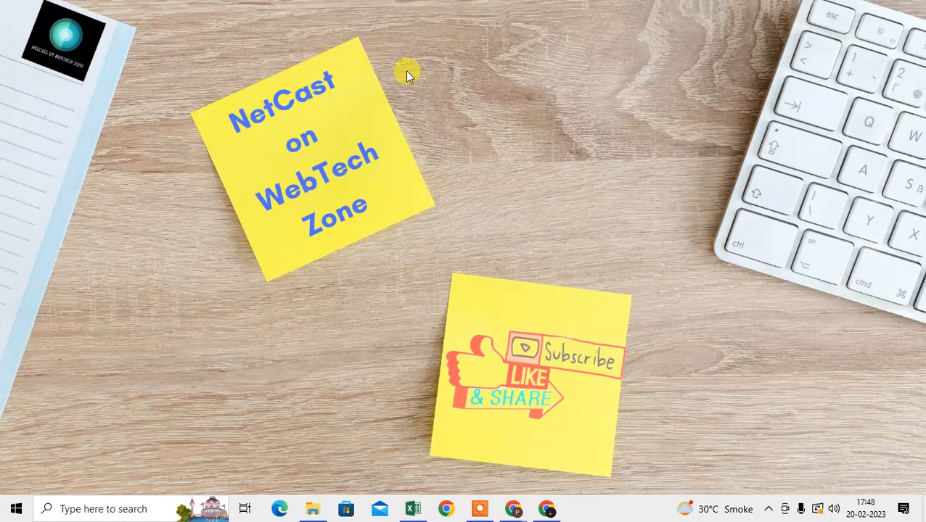
right_click(406, 72)
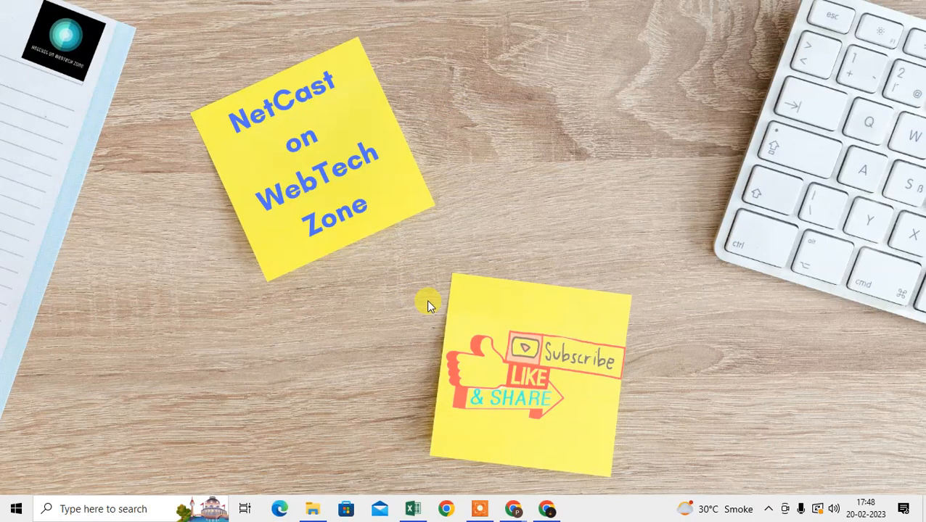
mouse_move(406, 91)
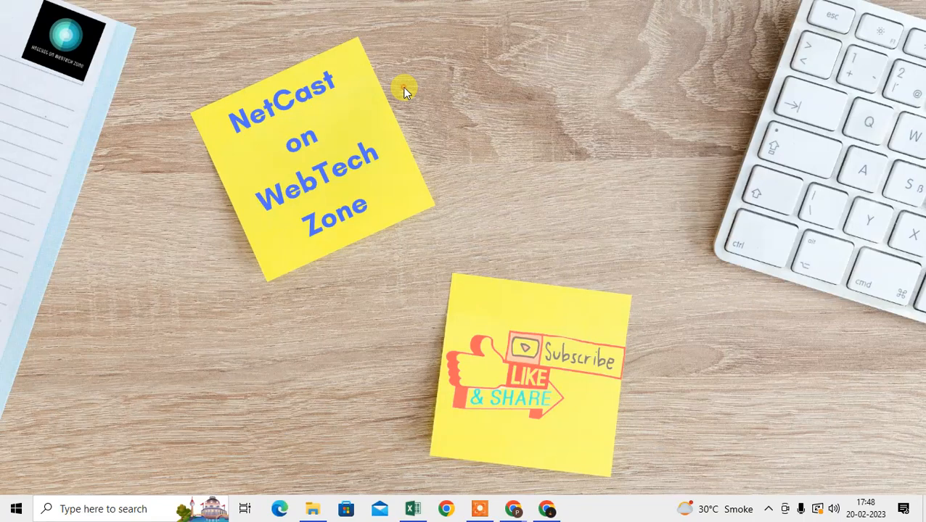
mouse_move(479, 137)
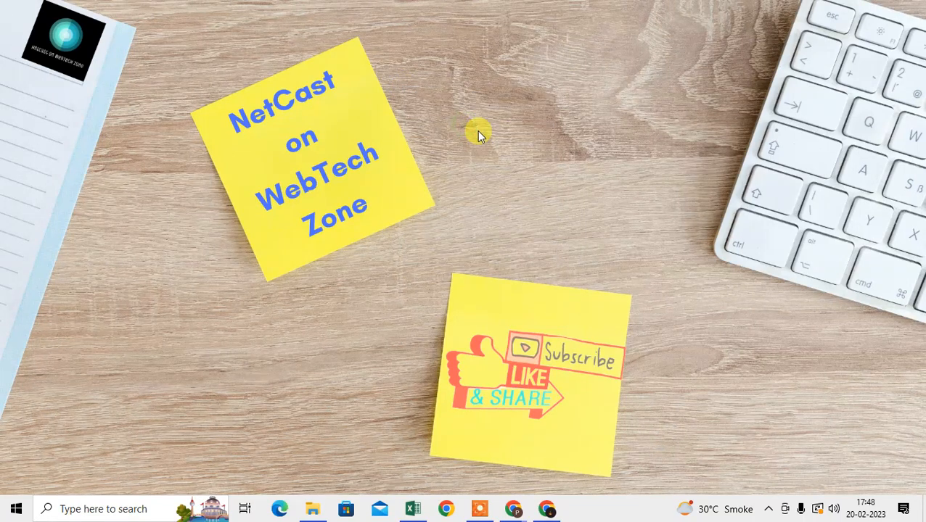
mouse_move(490, 142)
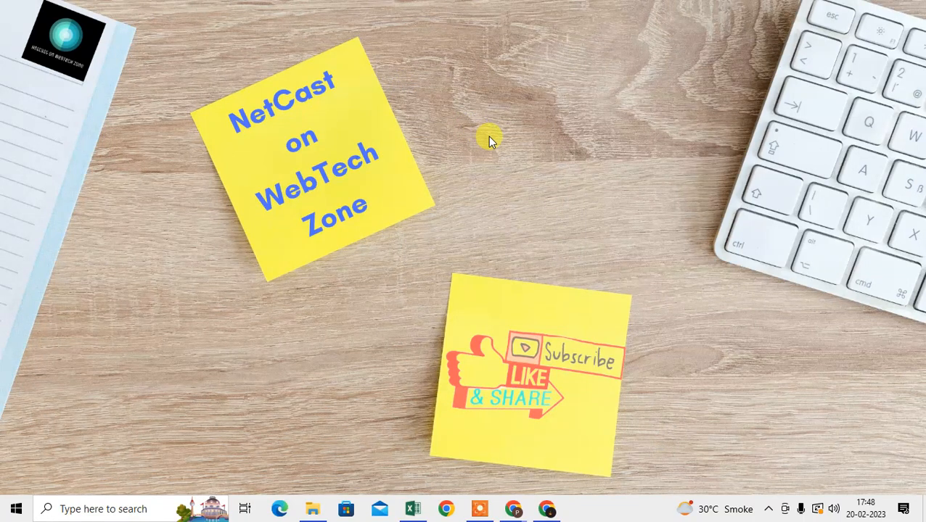
mouse_move(457, 152)
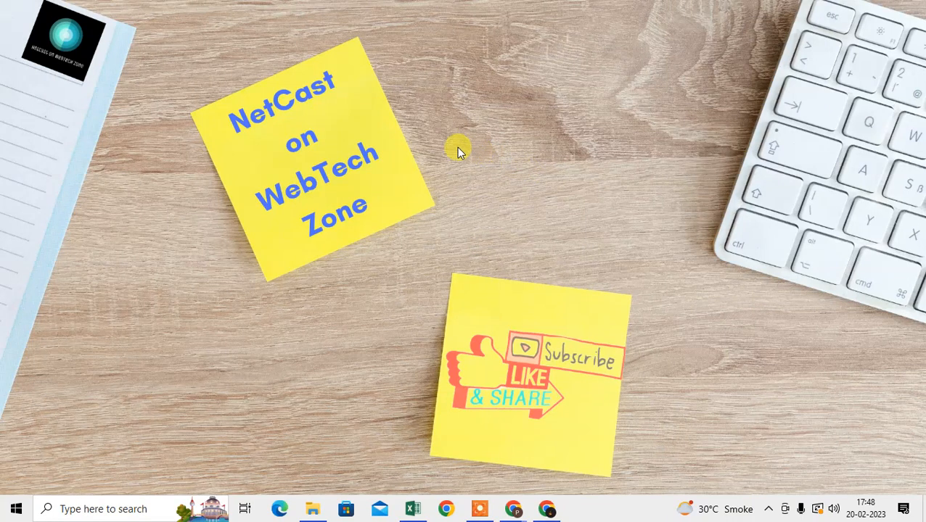
mouse_move(457, 122)
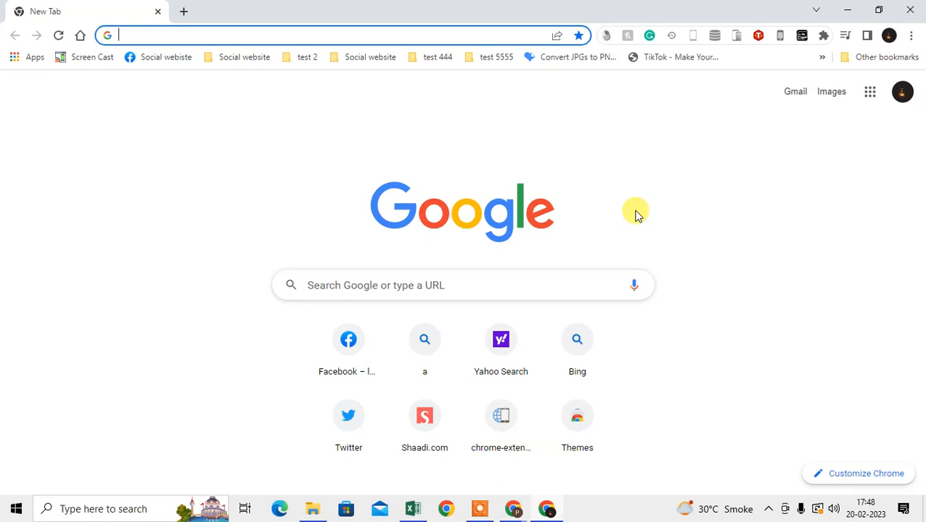
mouse_move(105, 174)
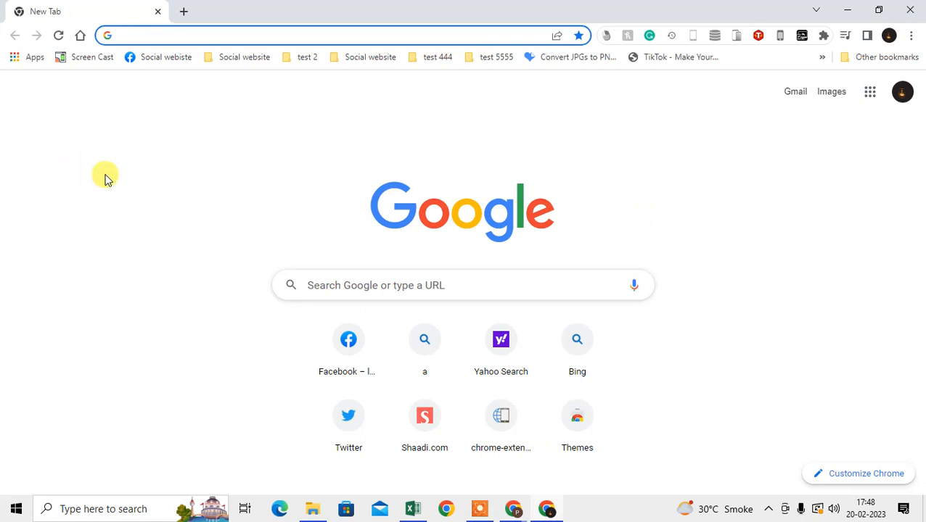
mouse_move(912, 35)
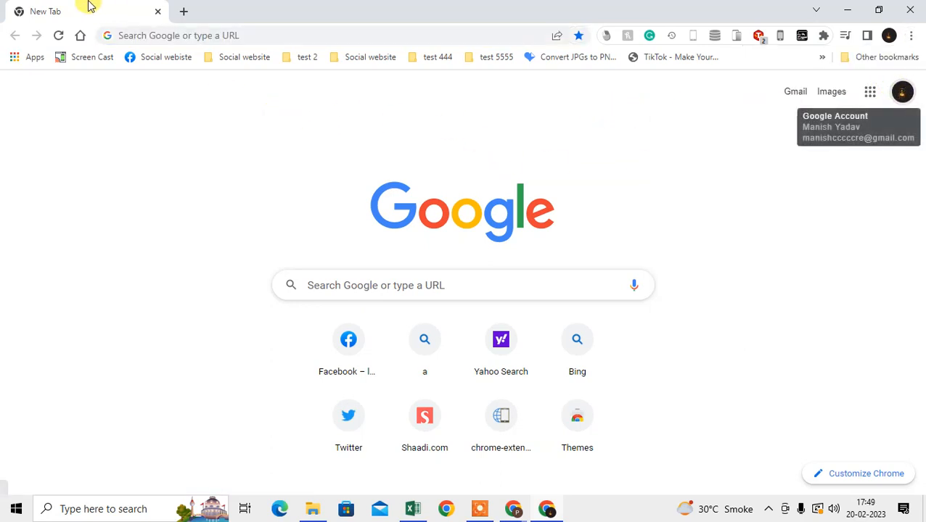
mouse_move(124, 14)
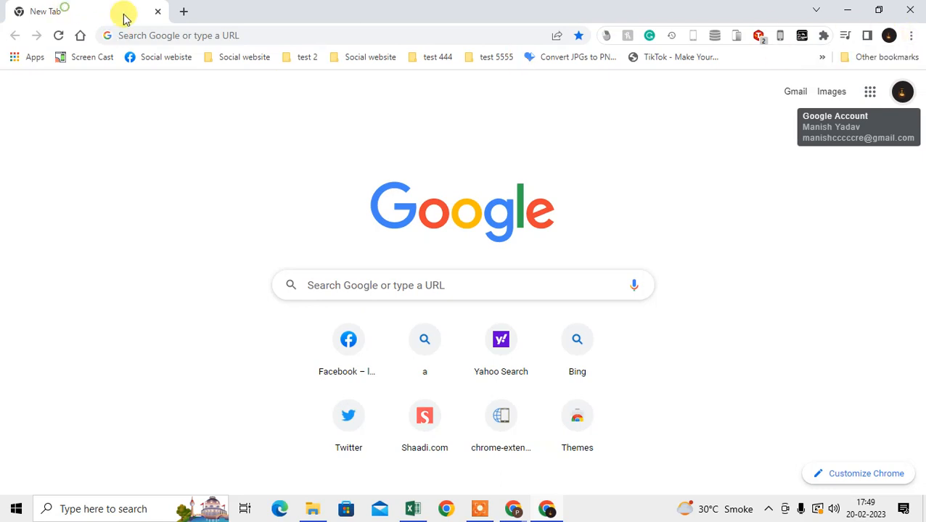
mouse_move(363, 146)
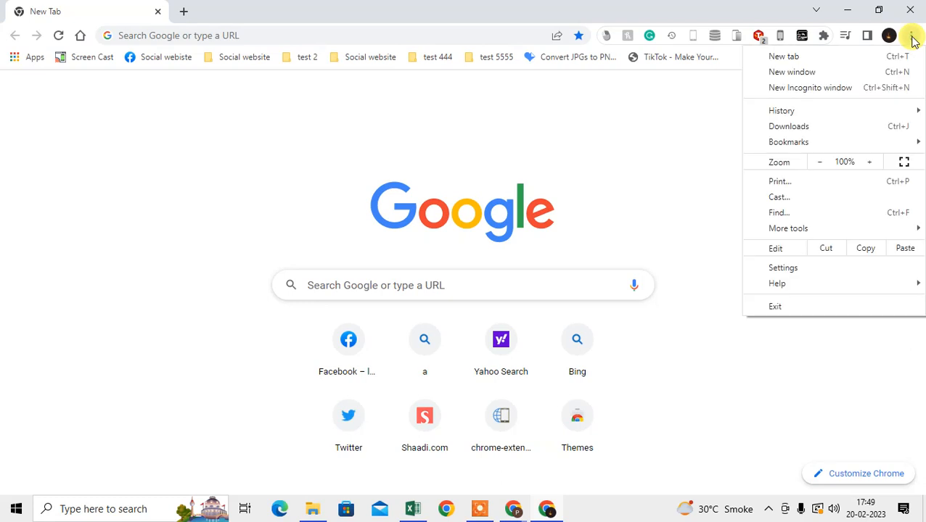
mouse_move(783, 268)
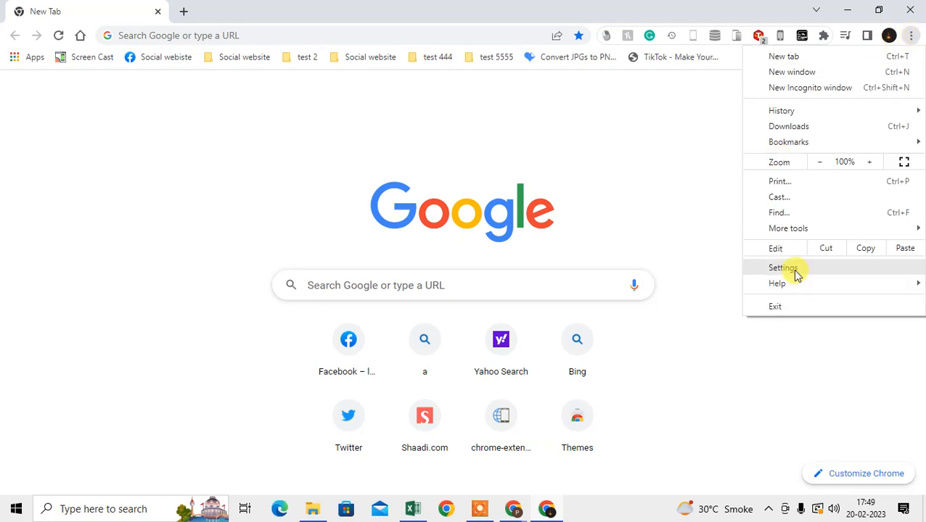
Step: Choose Settings from the three-dot menu to reach You and Google
click(783, 268)
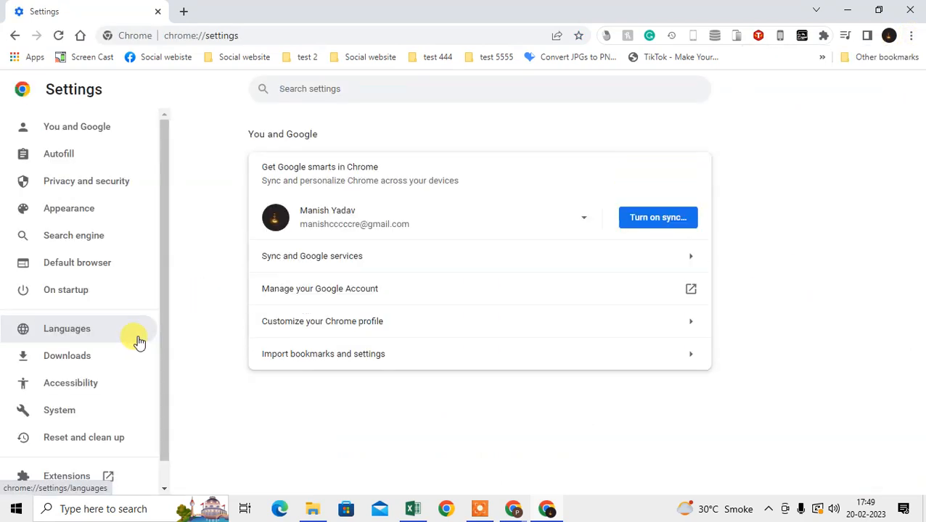
mouse_move(182, 296)
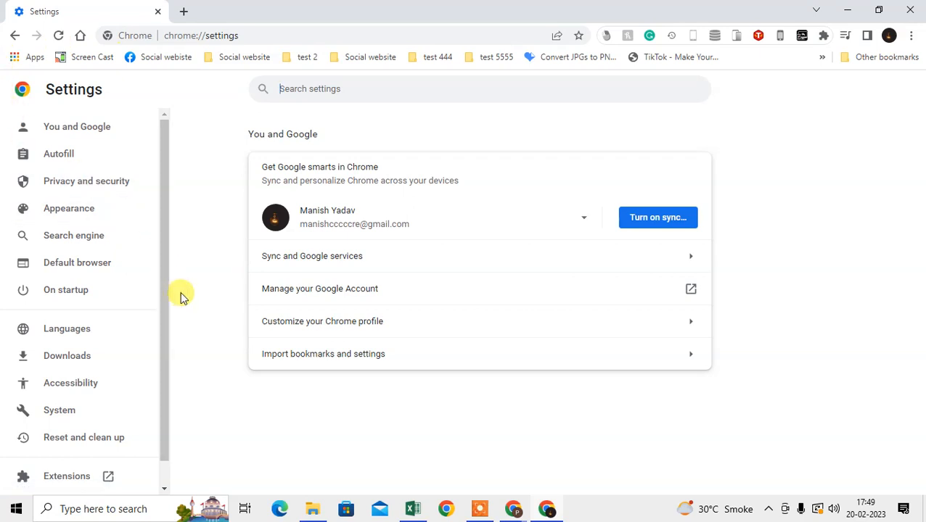
mouse_move(78, 181)
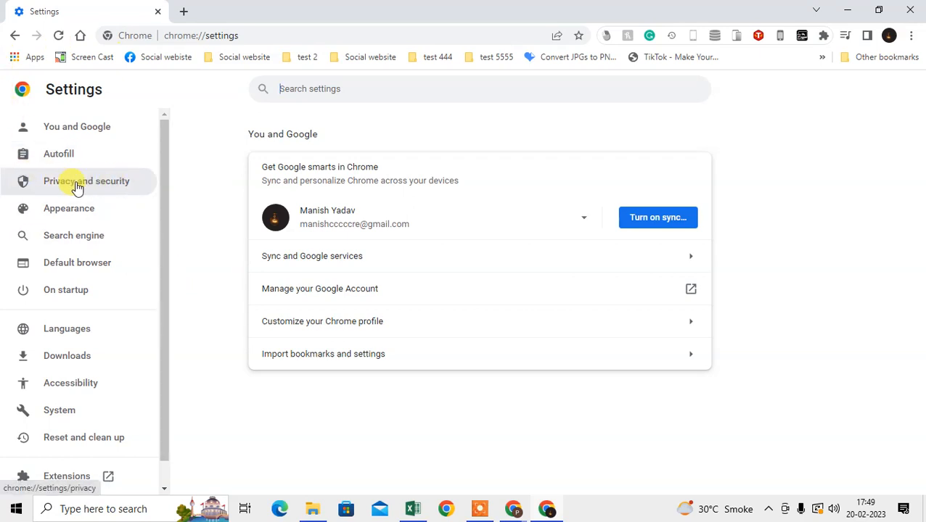
Step: Show the Privacy and security section from the Settings sidebar
click(86, 181)
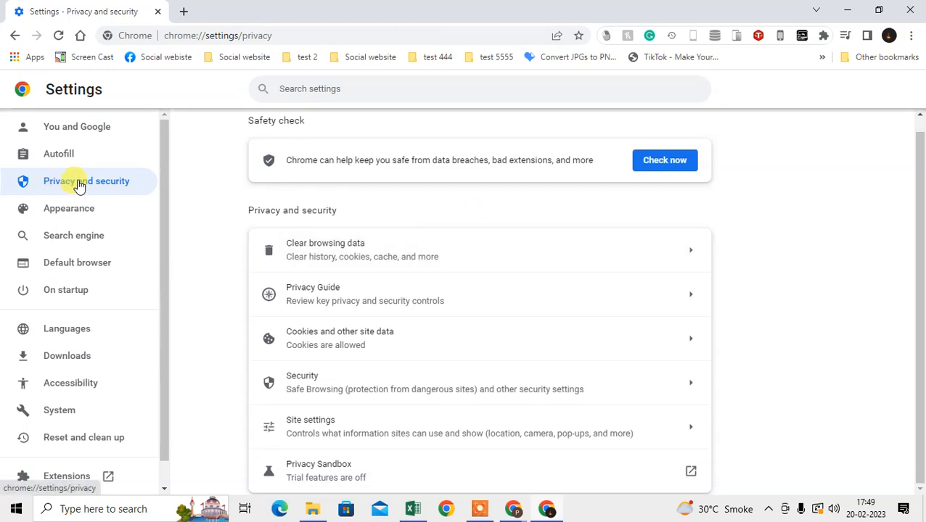
mouse_move(323, 383)
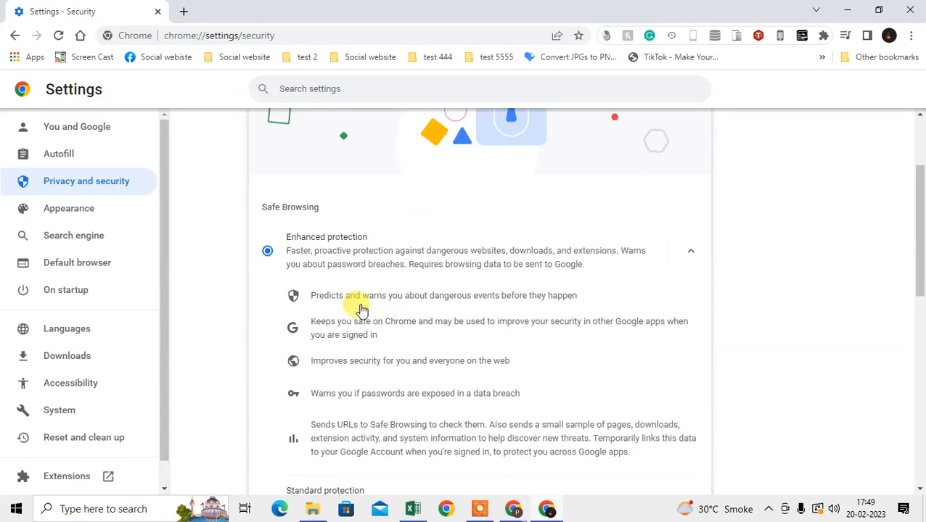
Step: Cycle Safe Browsing through Standard and Enhanced, then choose No protection to raise the warning
double_click(289, 207)
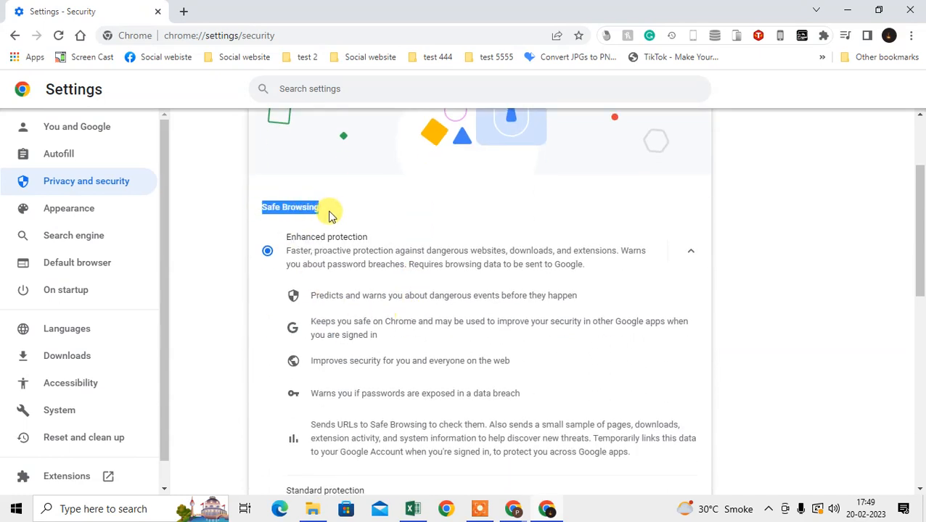
scroll(down, 3)
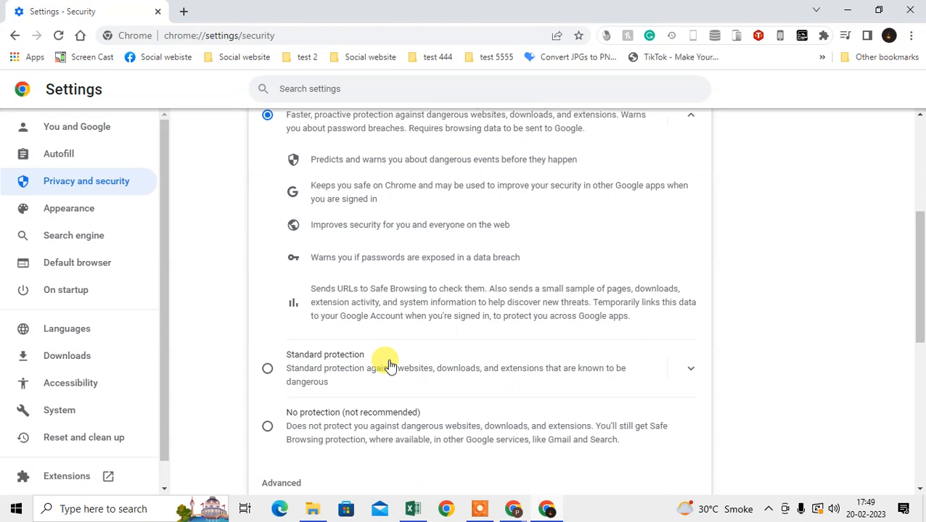
click(266, 369)
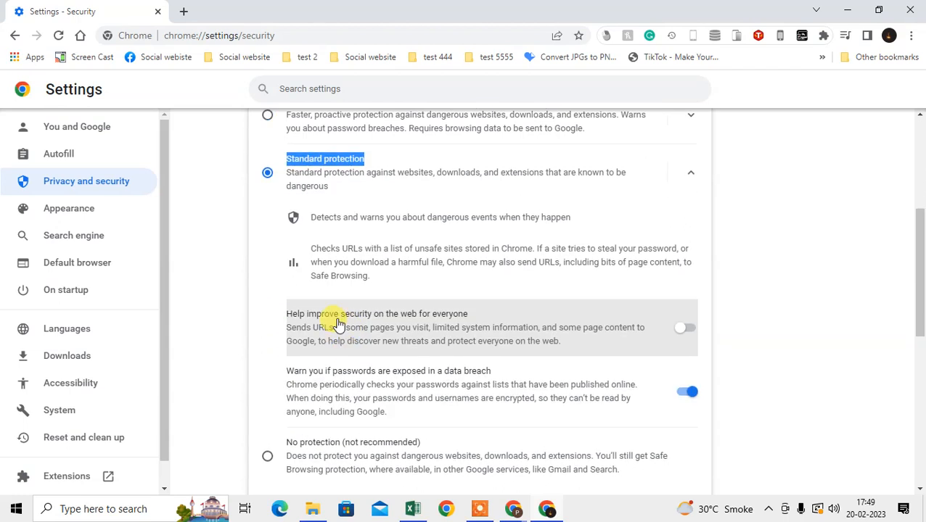
scroll(up, 3)
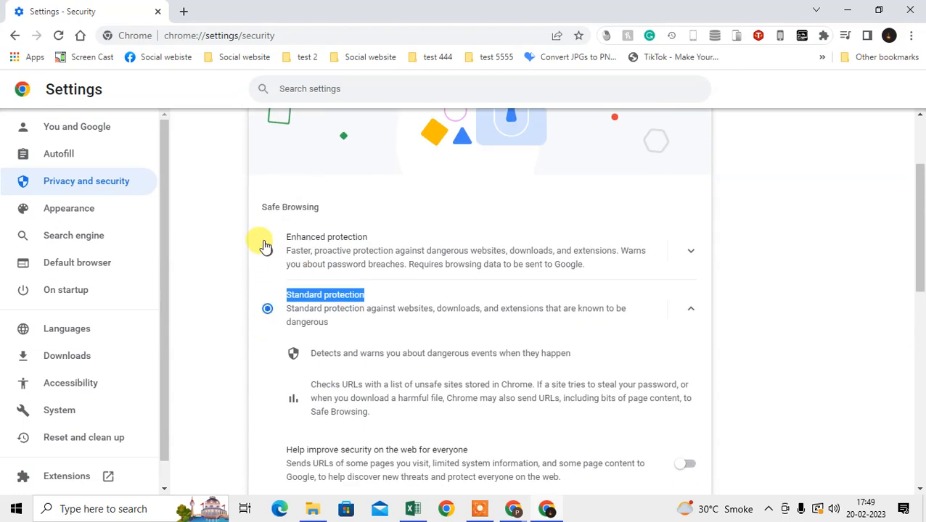
mouse_move(270, 248)
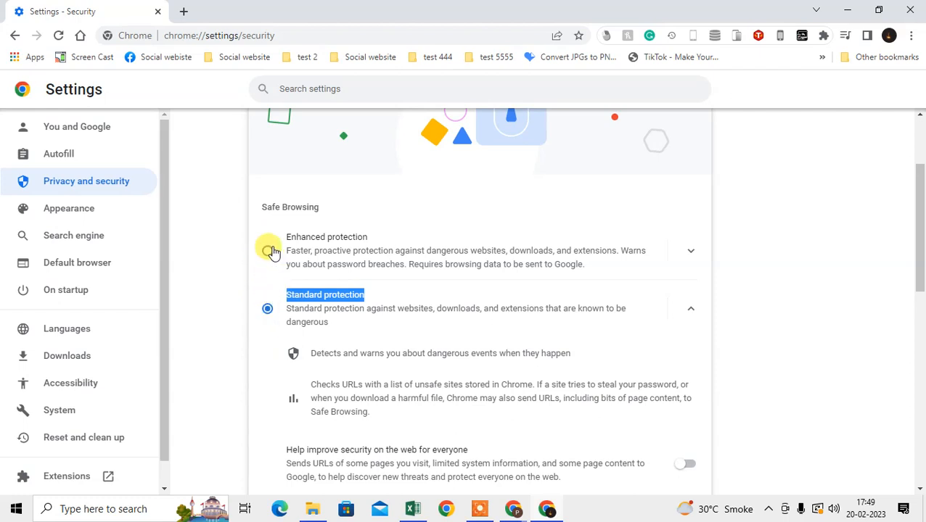
click(267, 250)
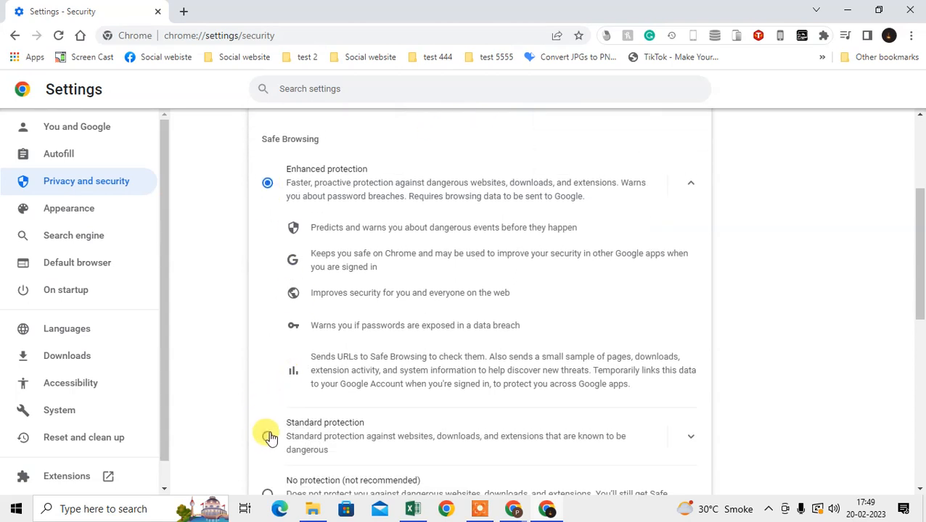
scroll(down, 3)
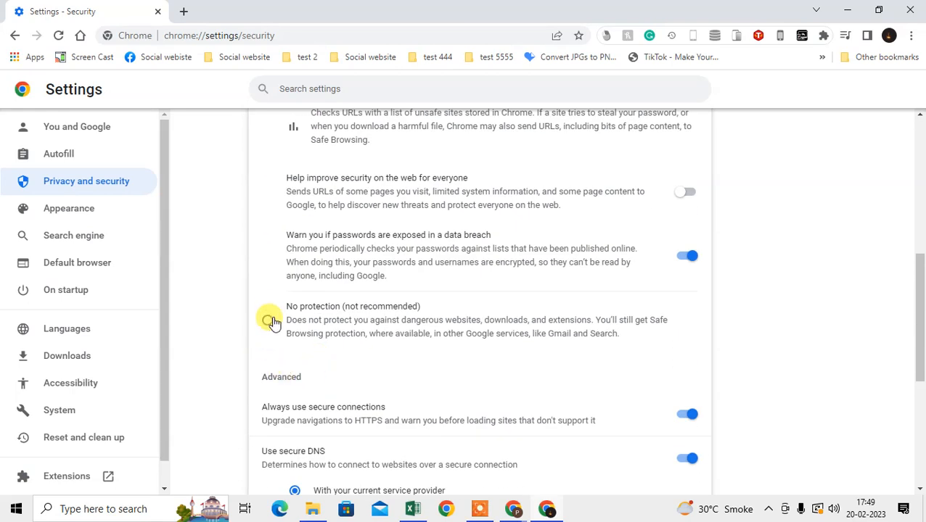
click(268, 320)
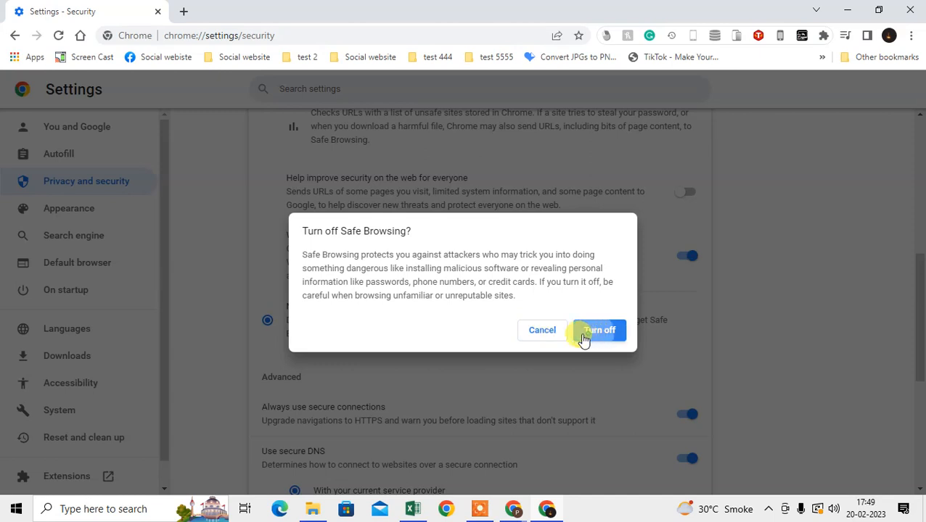
Step: Restore Safe Browsing to Enhanced protection and go back to the Privacy and security overview
click(598, 330)
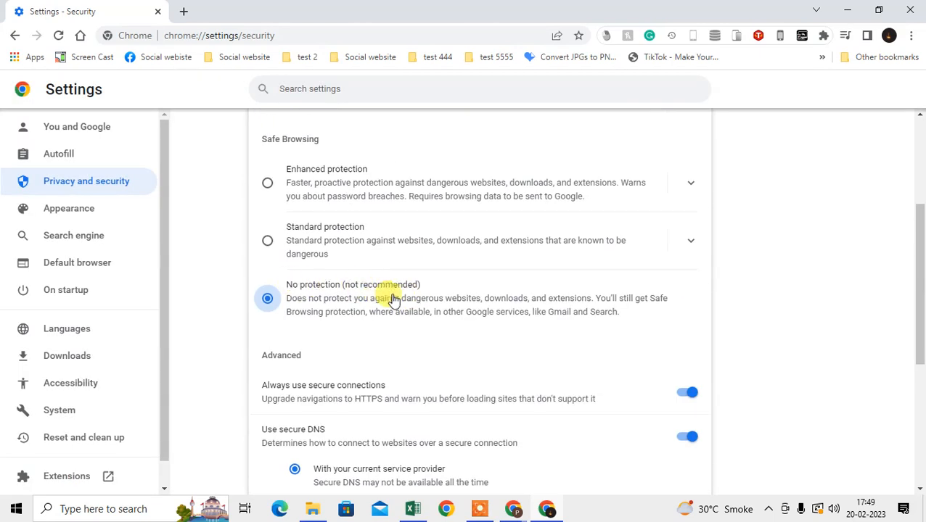
mouse_move(288, 307)
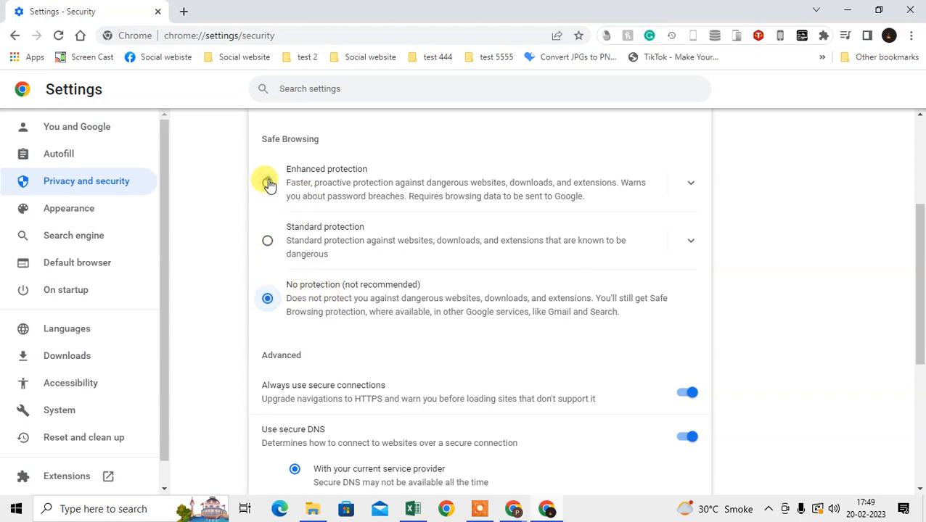
click(690, 182)
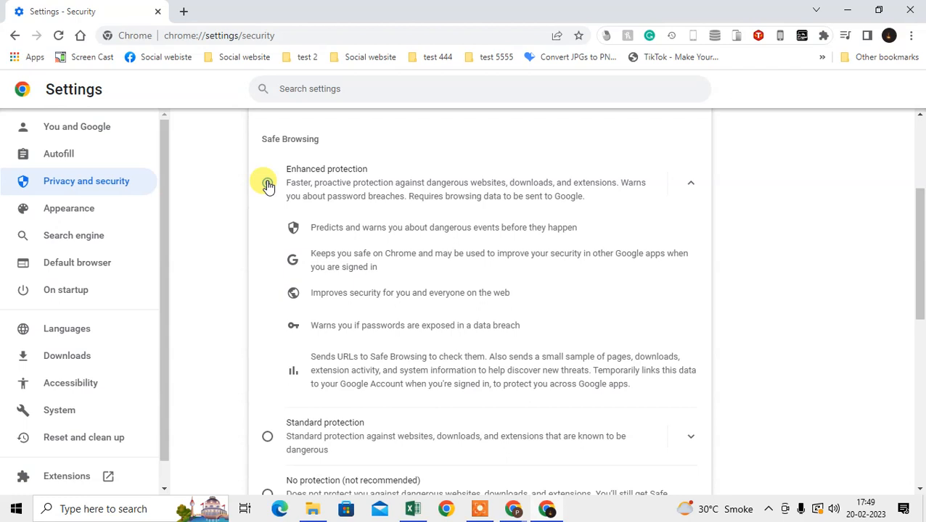
click(16, 35)
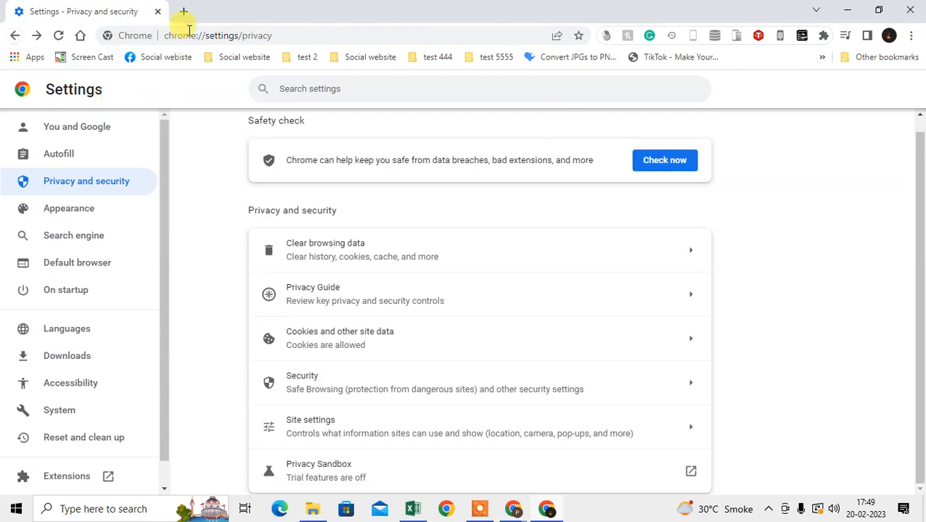
Step: Open a new tab and show the signed-in account panel from the profile avatar
click(184, 11)
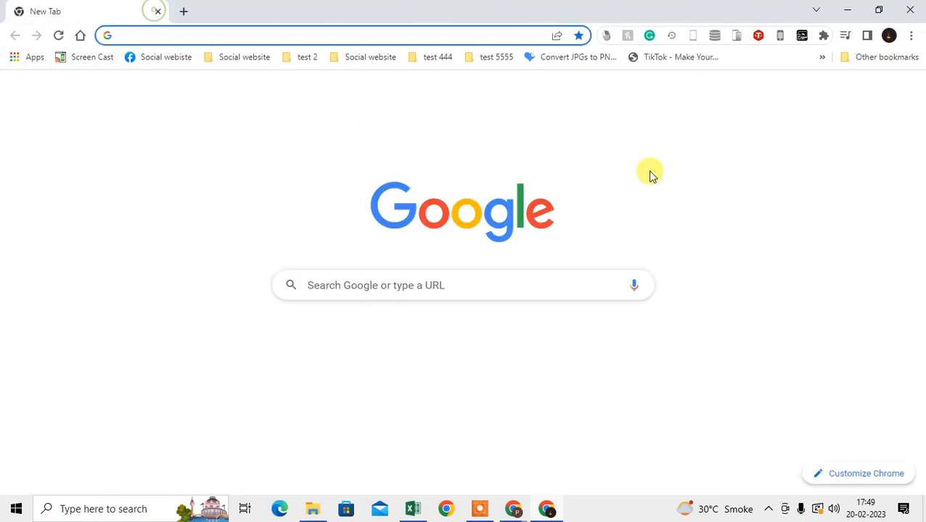
click(905, 92)
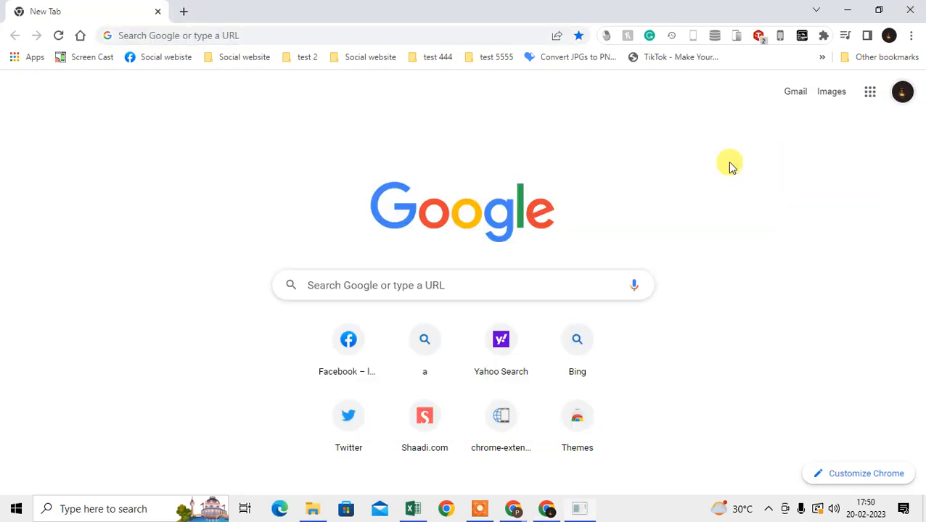
click(902, 92)
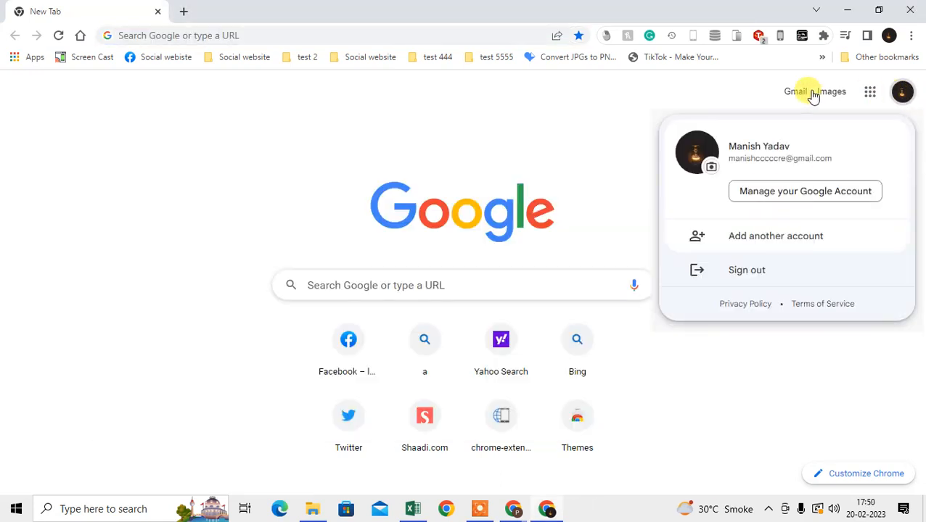
mouse_move(477, 129)
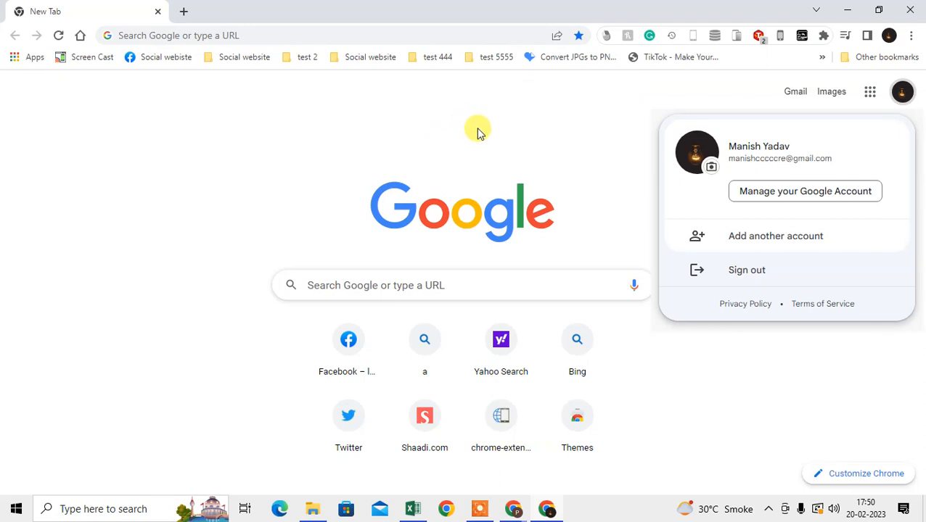
mouse_move(804, 191)
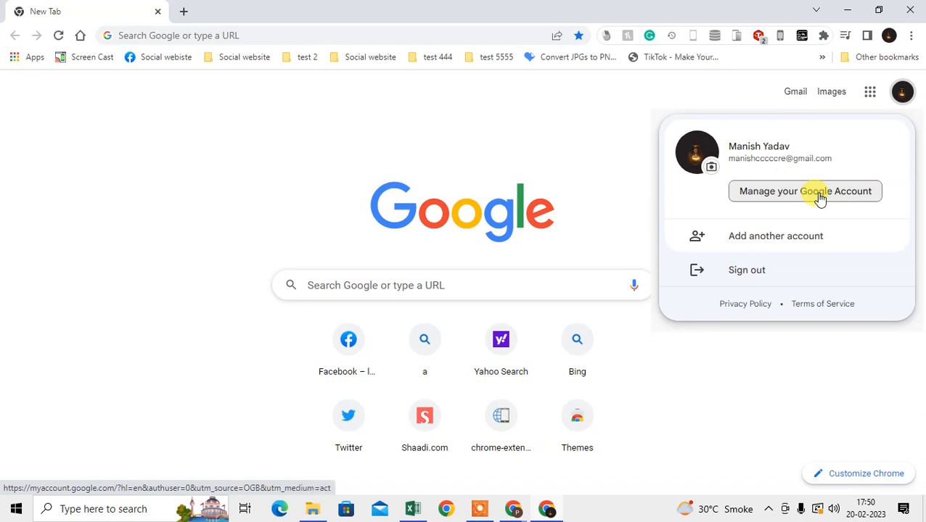
mouse_move(788, 149)
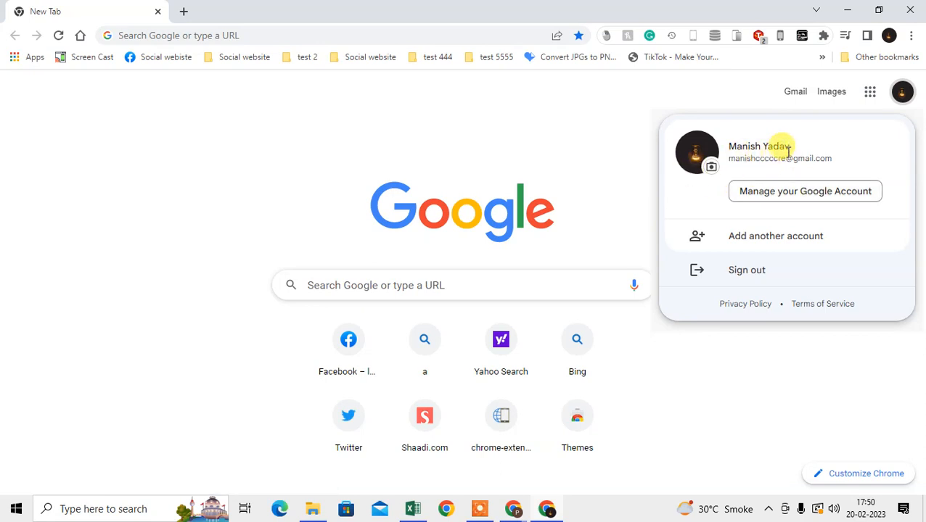
mouse_move(807, 161)
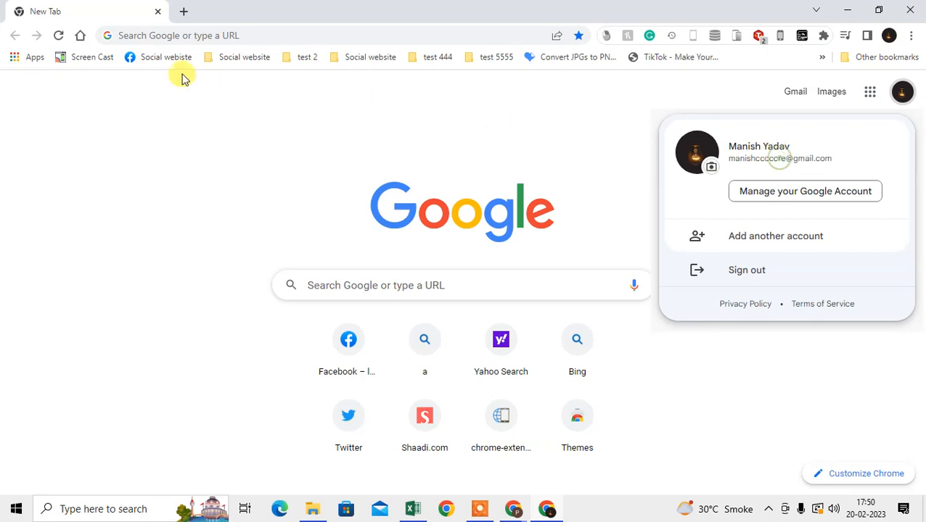
mouse_move(477, 148)
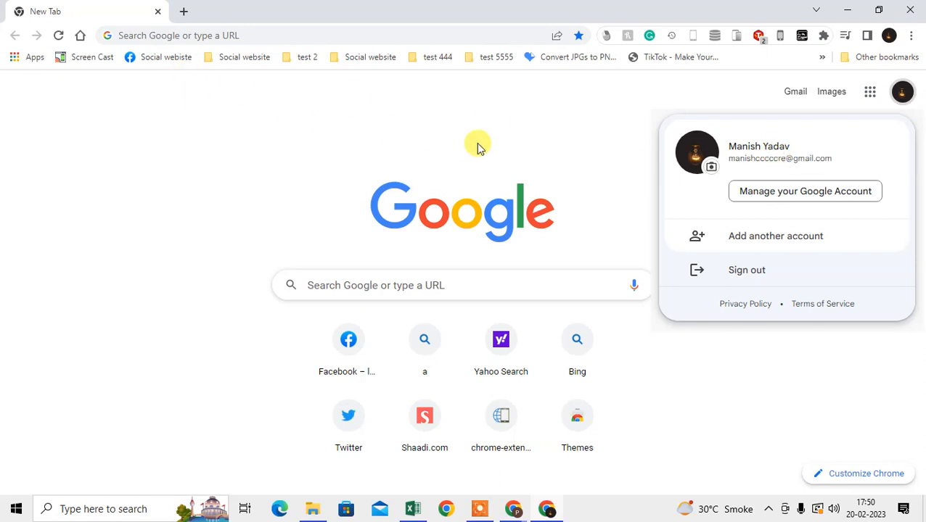
mouse_move(817, 205)
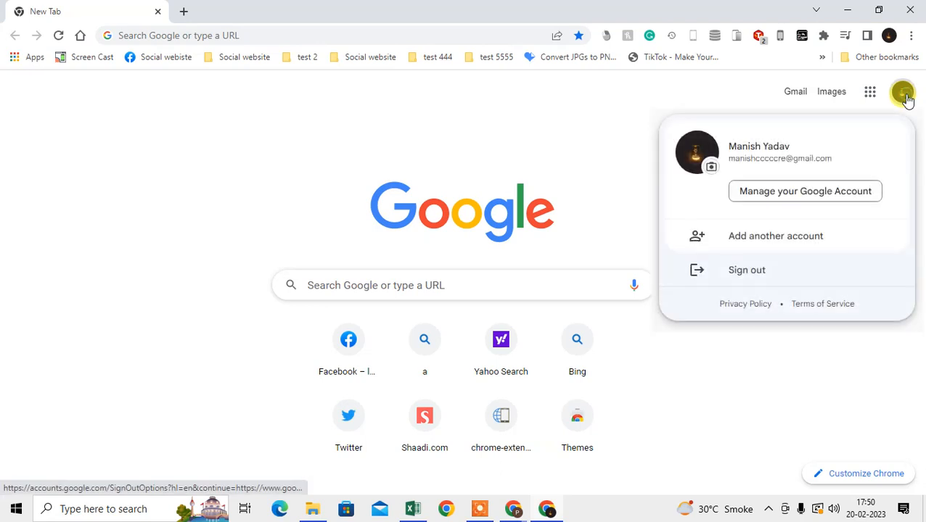
Step: Go to the 'Manage your Google Account' home page and scroll through its overview
click(804, 191)
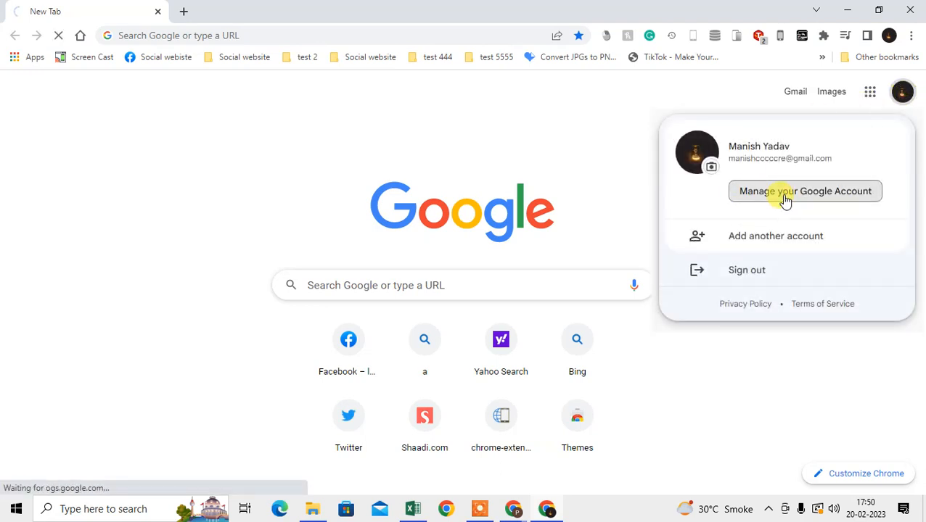
click(804, 191)
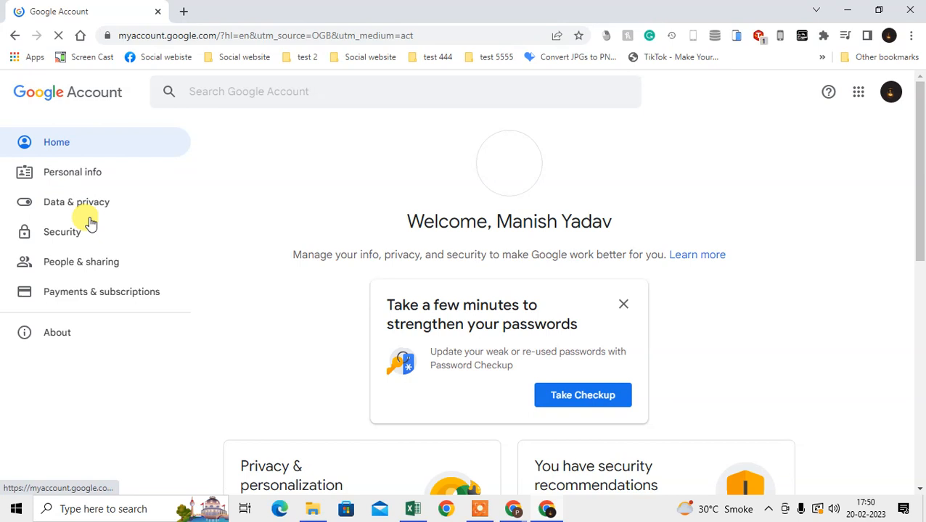
scroll(down, 3)
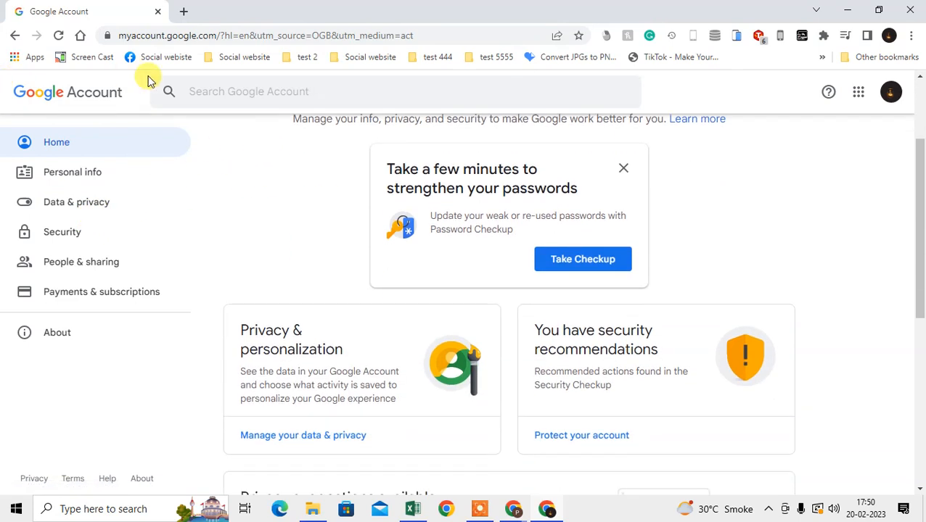
scroll(up, 3)
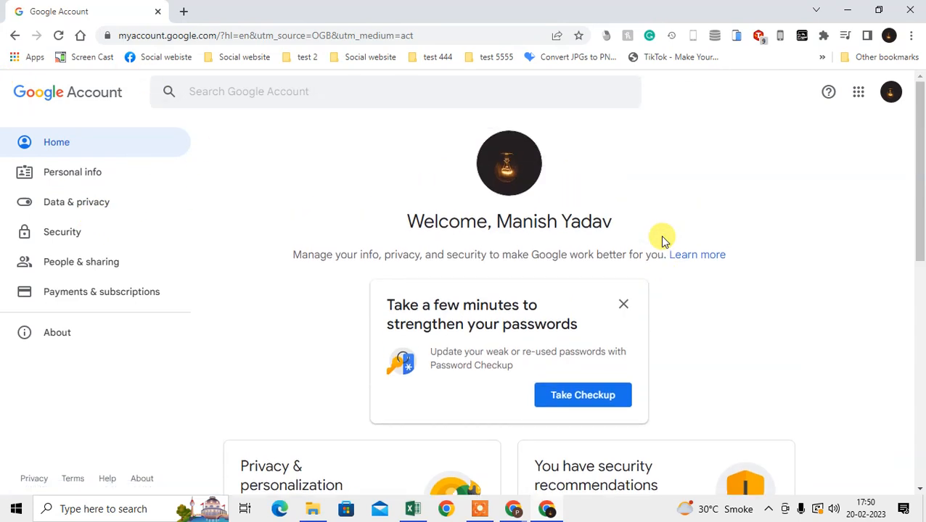
Step: Open the account's Security section, then the 'Manage Enhanced Safe Browsing' page
click(62, 232)
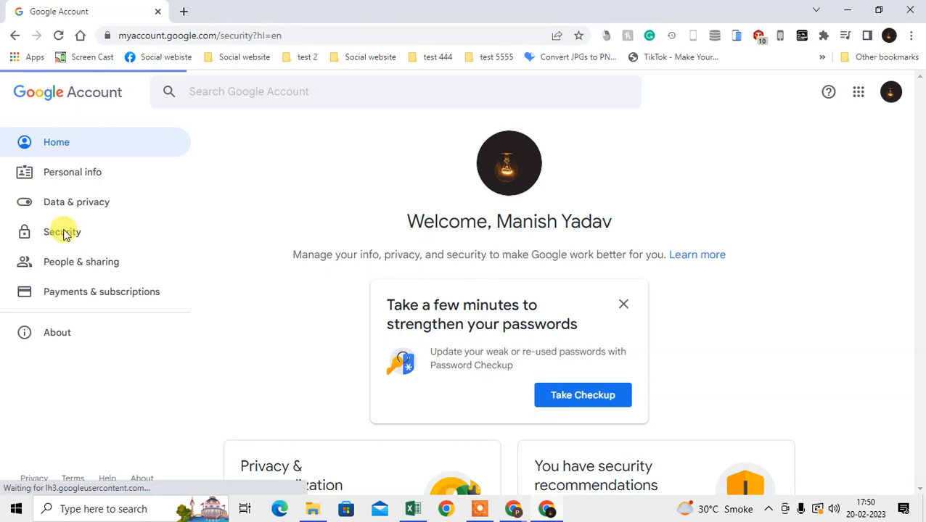
click(62, 231)
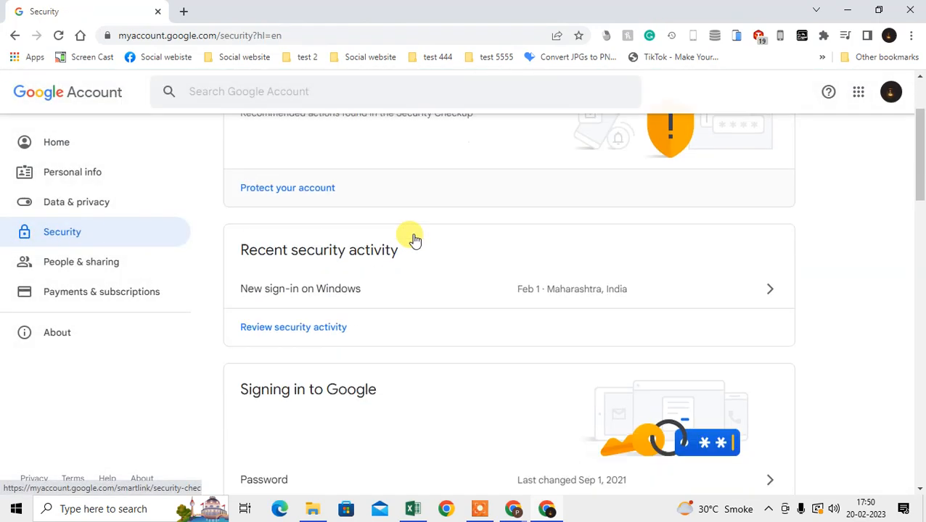
scroll(down, 3)
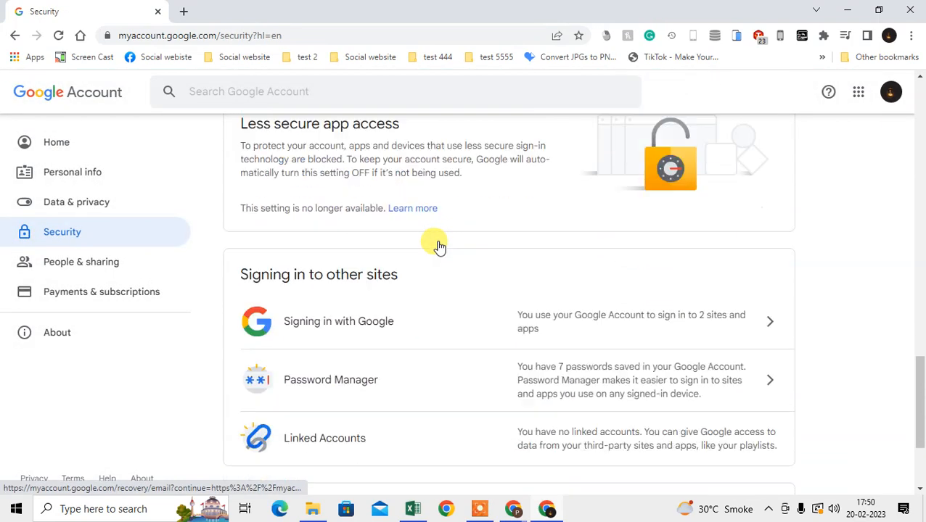
scroll(up, 3)
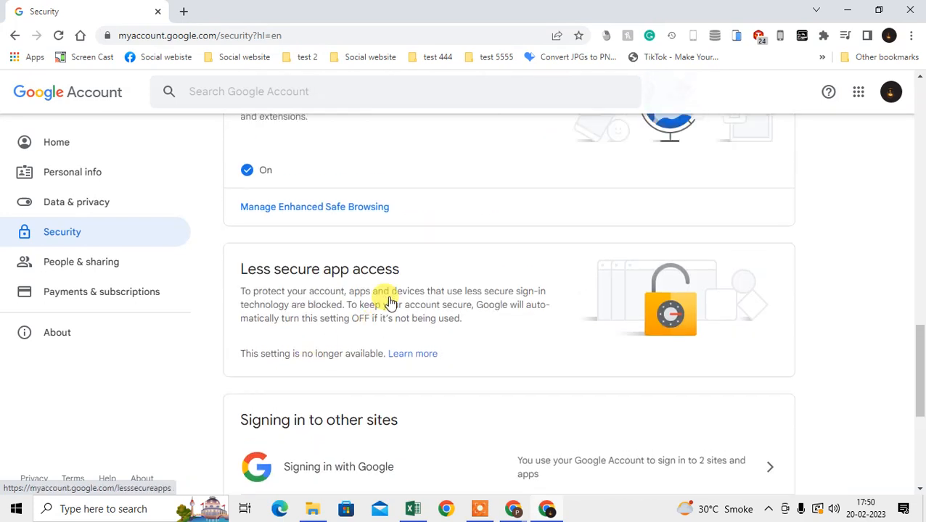
click(314, 207)
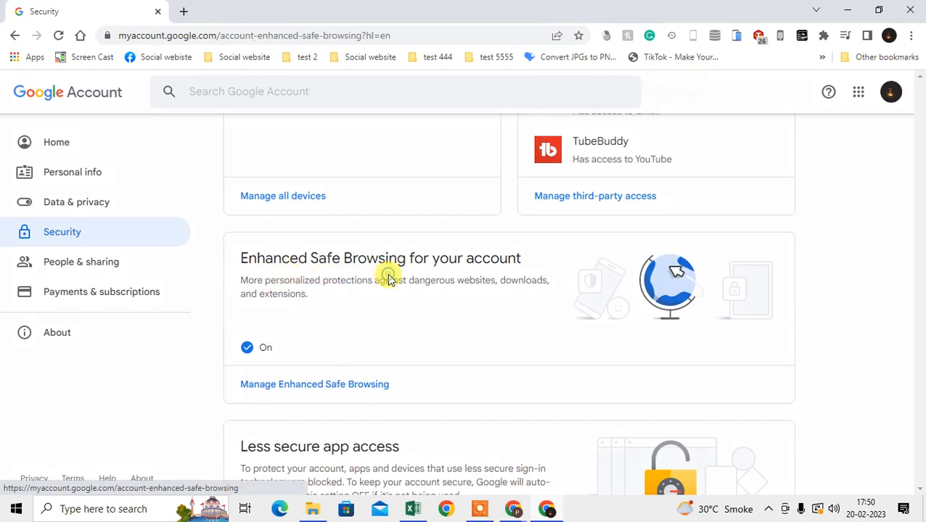
click(314, 384)
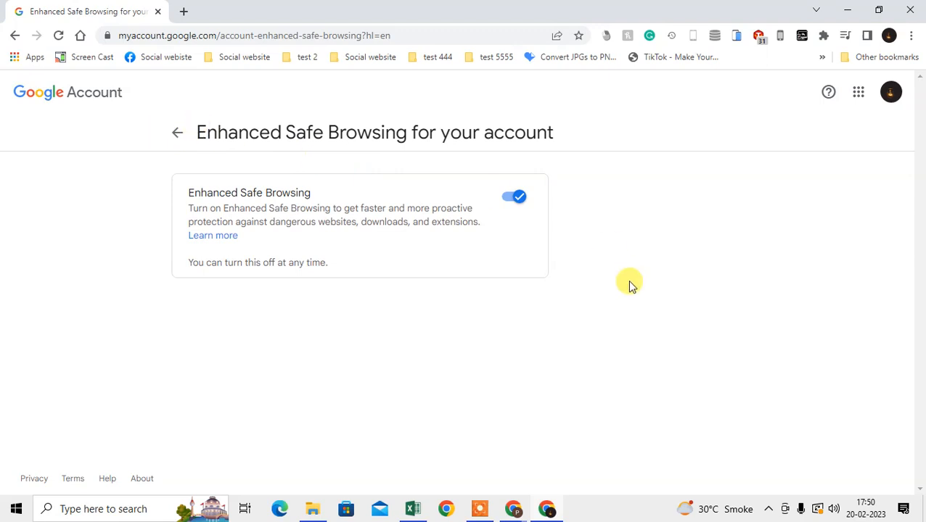
Step: Turn account Enhanced Safe Browsing off, turn it back on, then return to Security
click(513, 197)
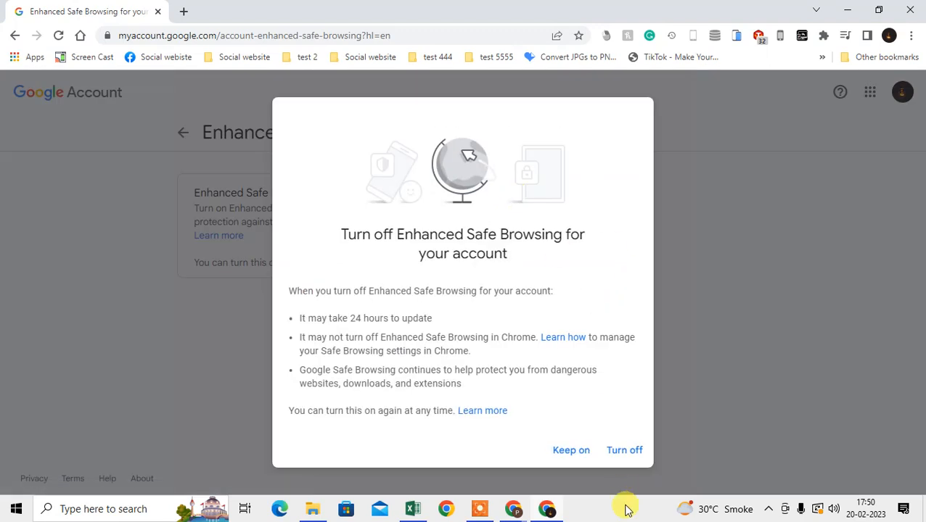
click(624, 450)
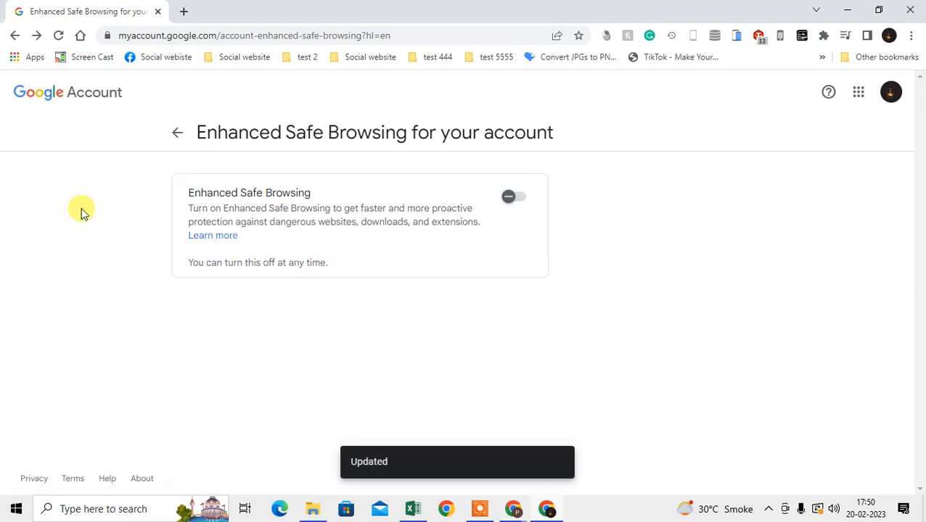
click(514, 197)
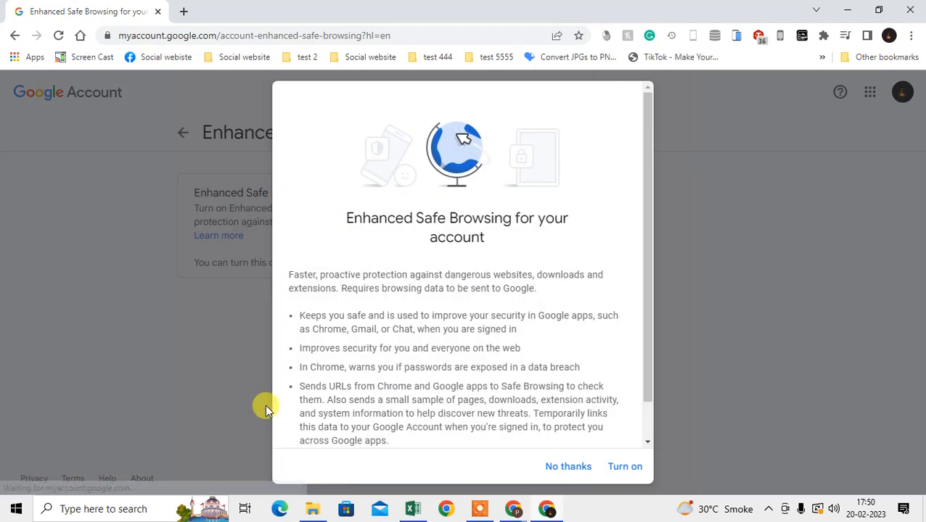
click(624, 466)
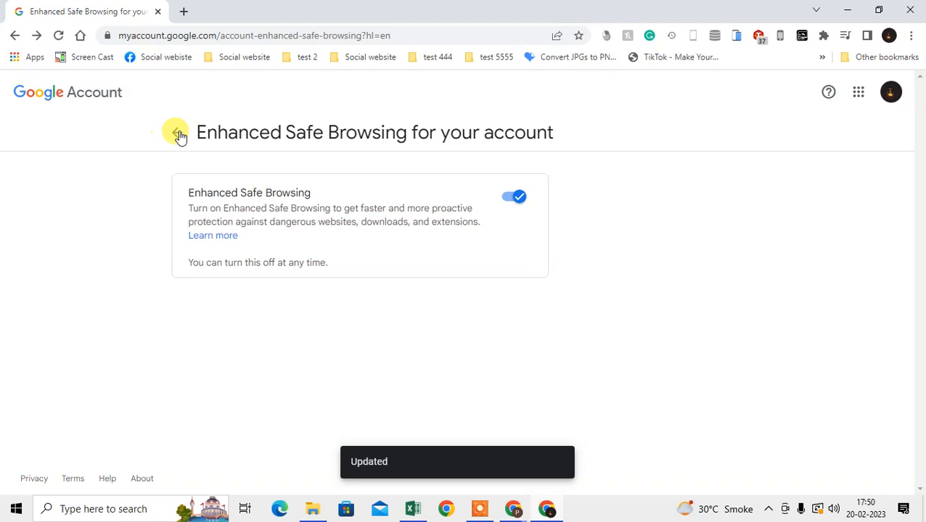
click(16, 35)
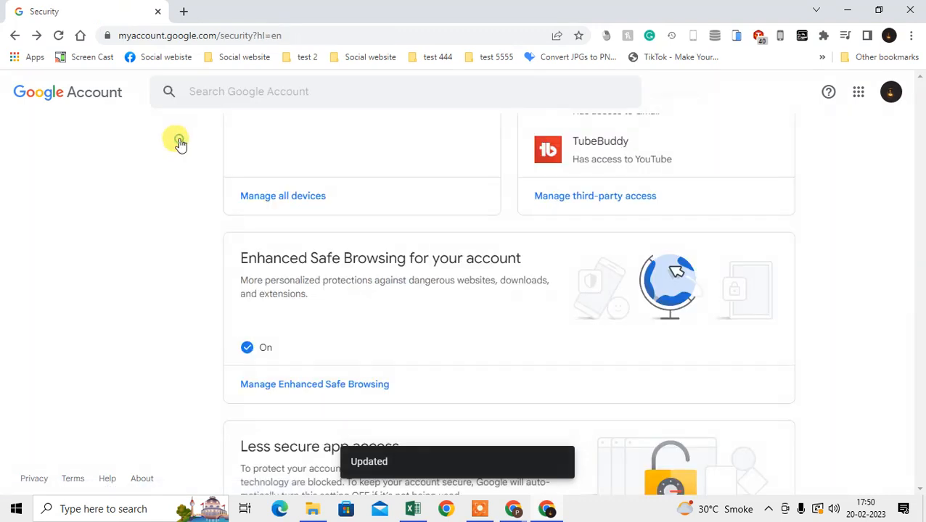